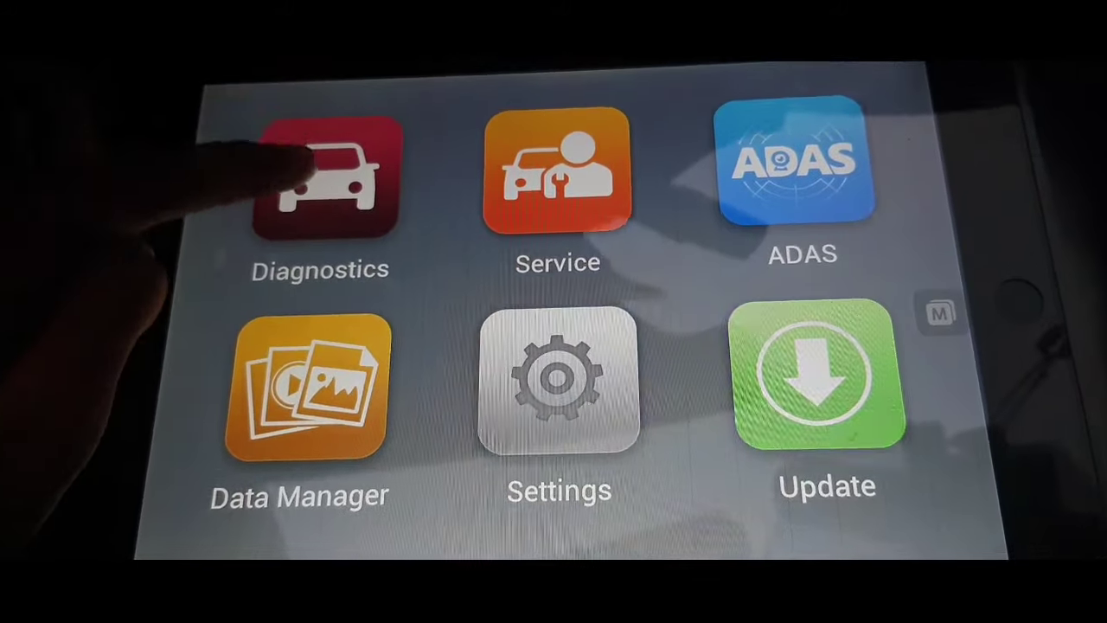
# Start Diagnostics for the Lexus IS350 and launch an Auto scan of all control units.
pyautogui.click(332, 181)
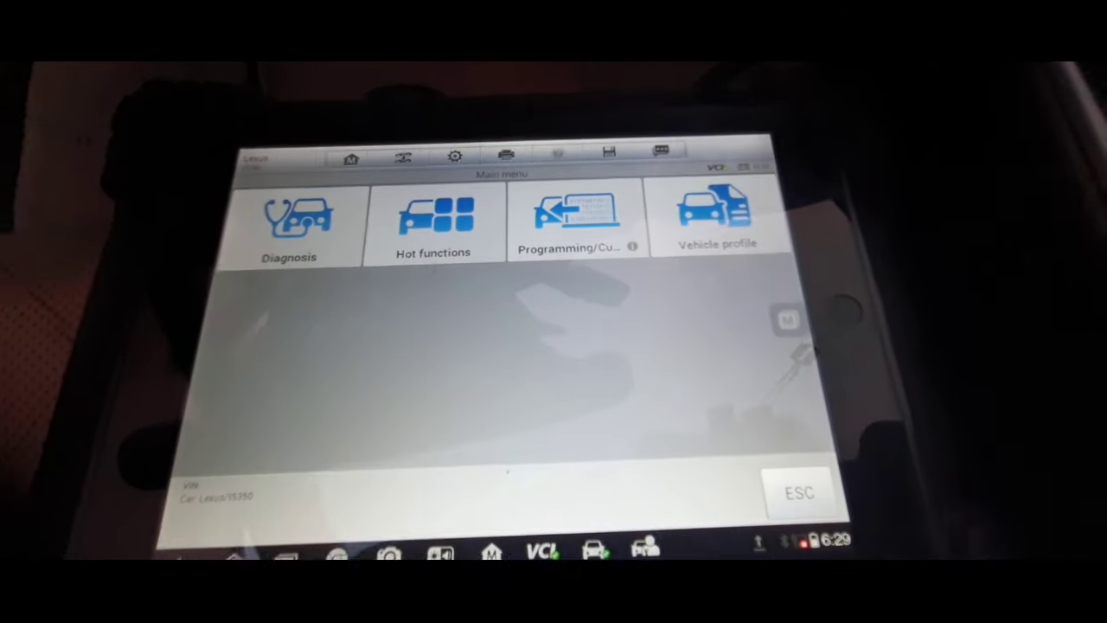
pyautogui.click(290, 226)
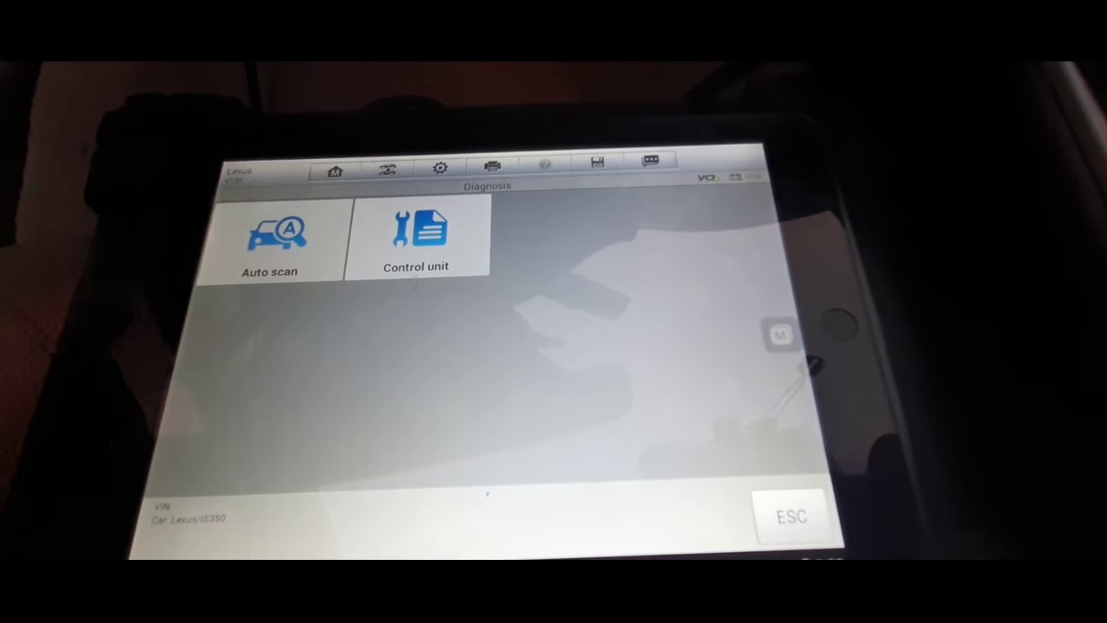
pyautogui.click(273, 245)
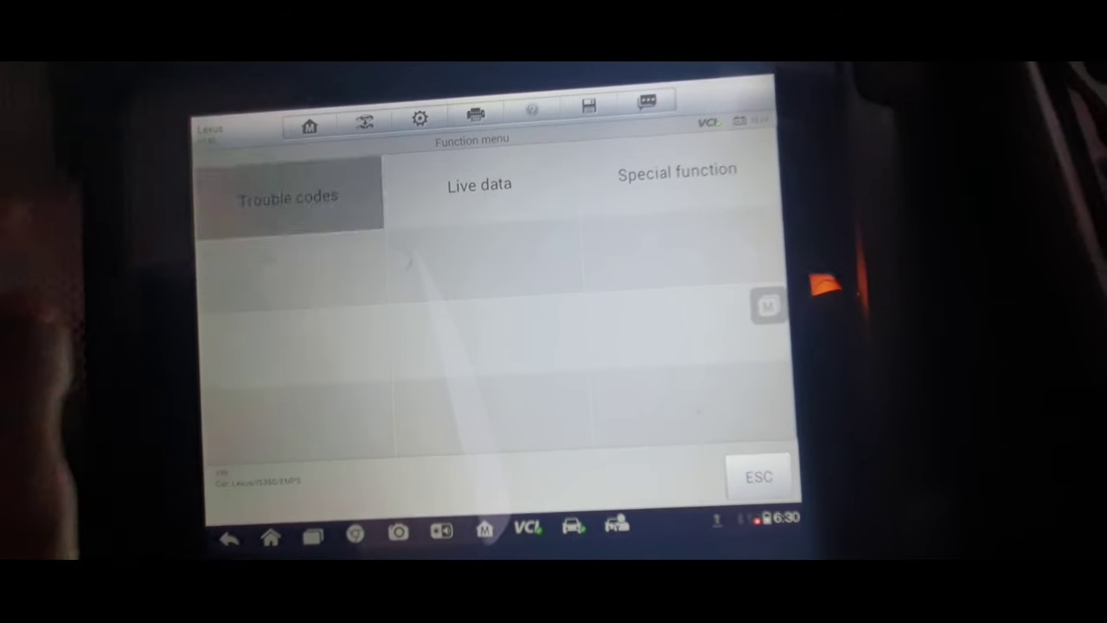
# Read the EMPS trouble codes, showing C1515 torque sensor and C1525 rotation angle faults.
pyautogui.click(291, 198)
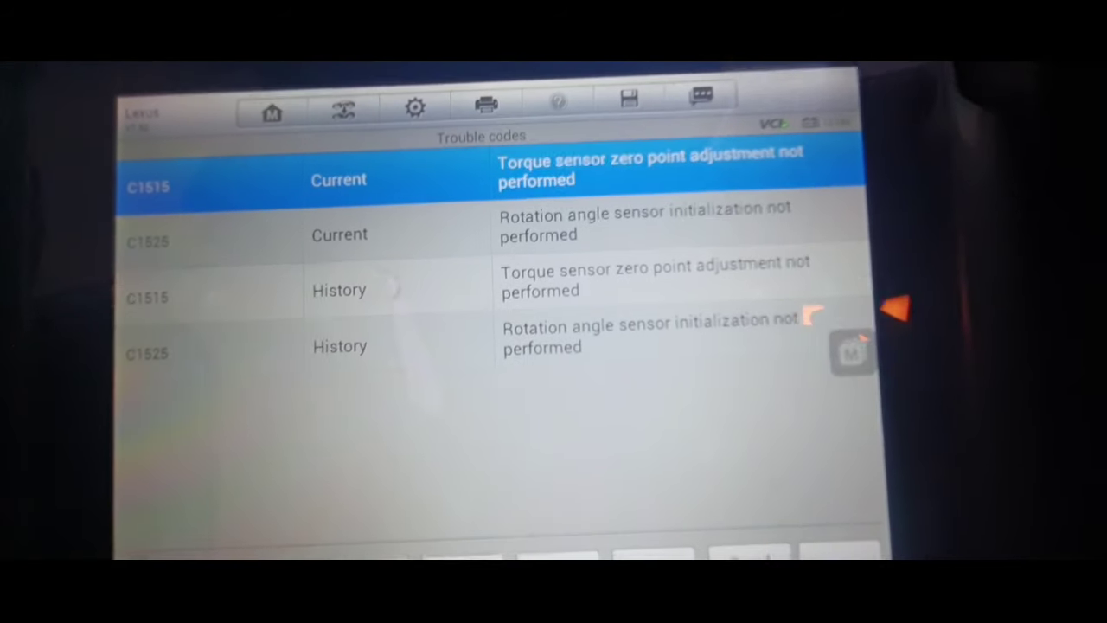